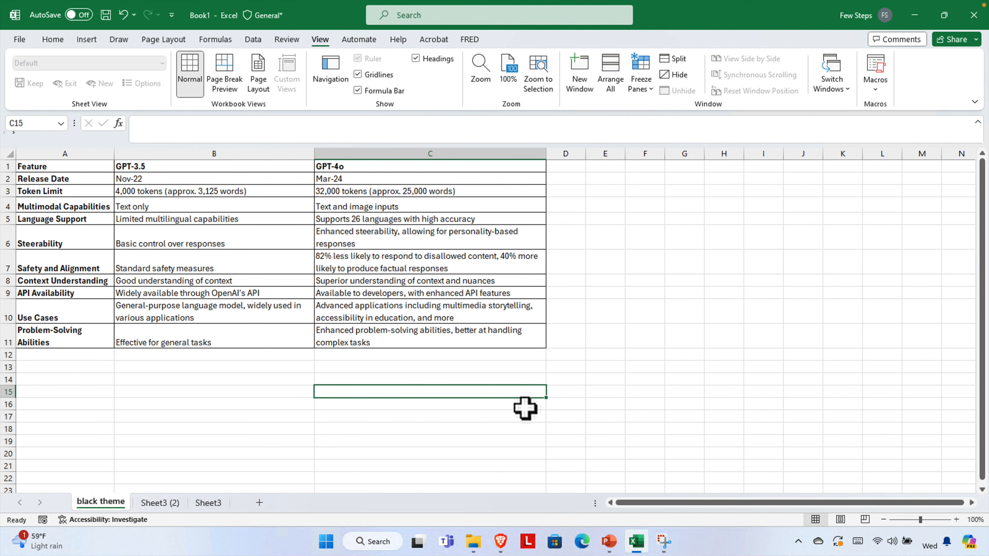
mouse_move(433, 417)
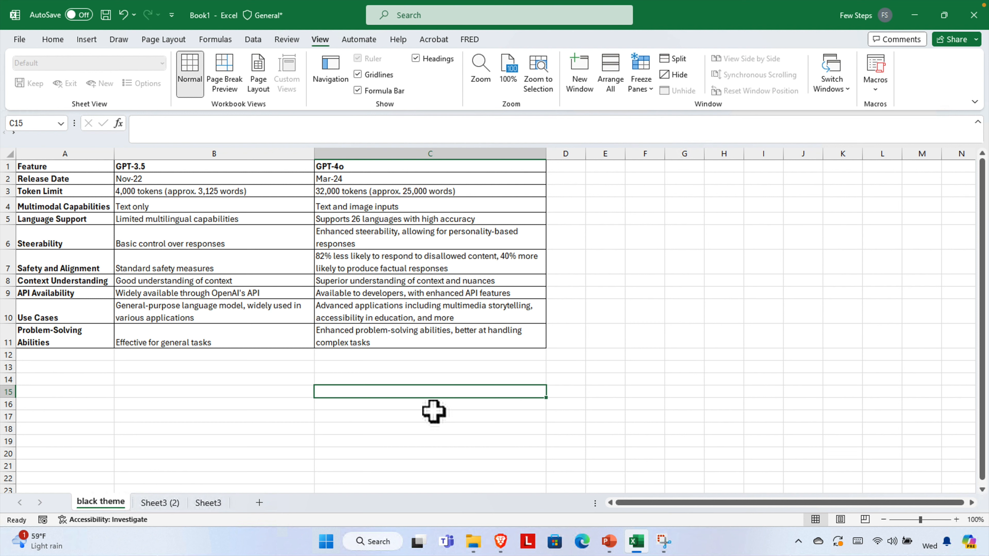
mouse_move(424, 341)
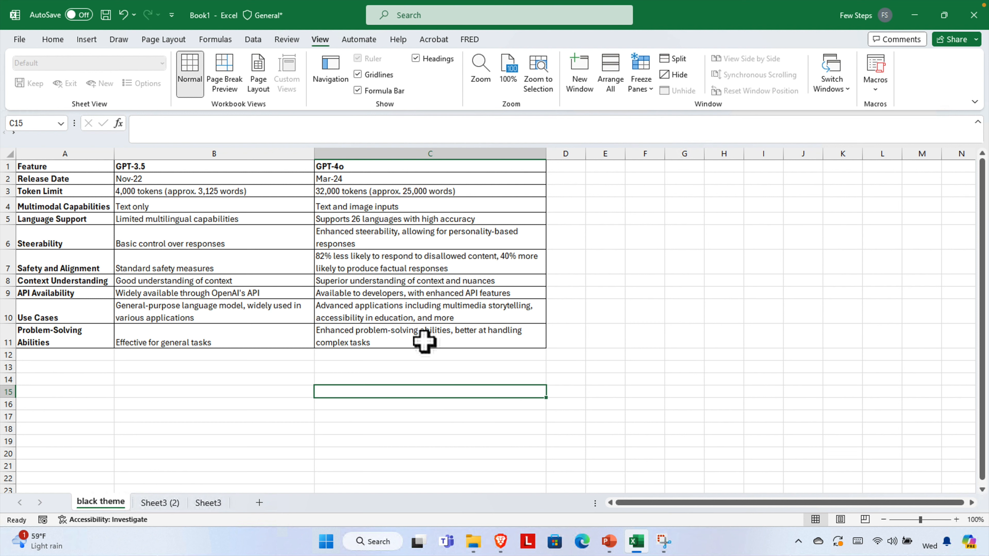
mouse_move(487, 394)
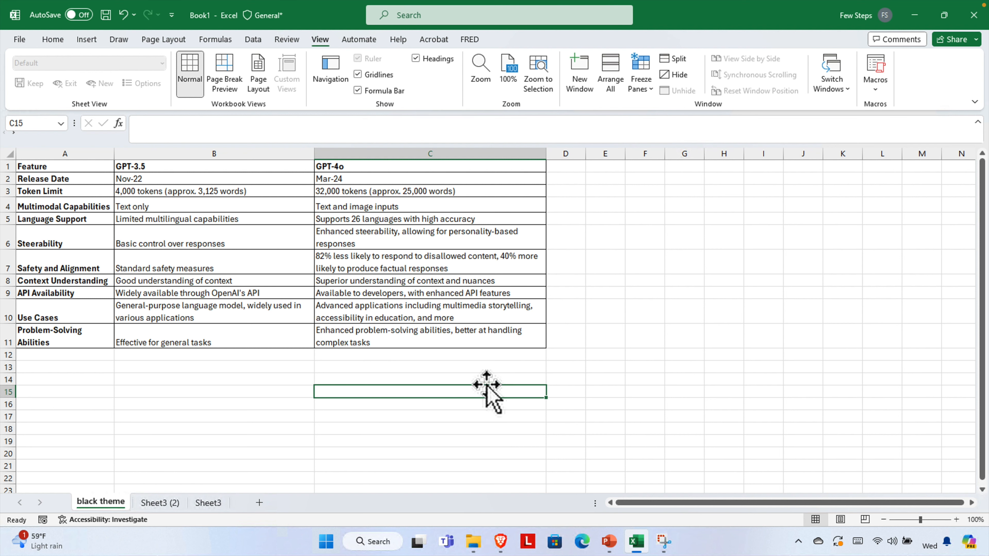
mouse_move(336, 369)
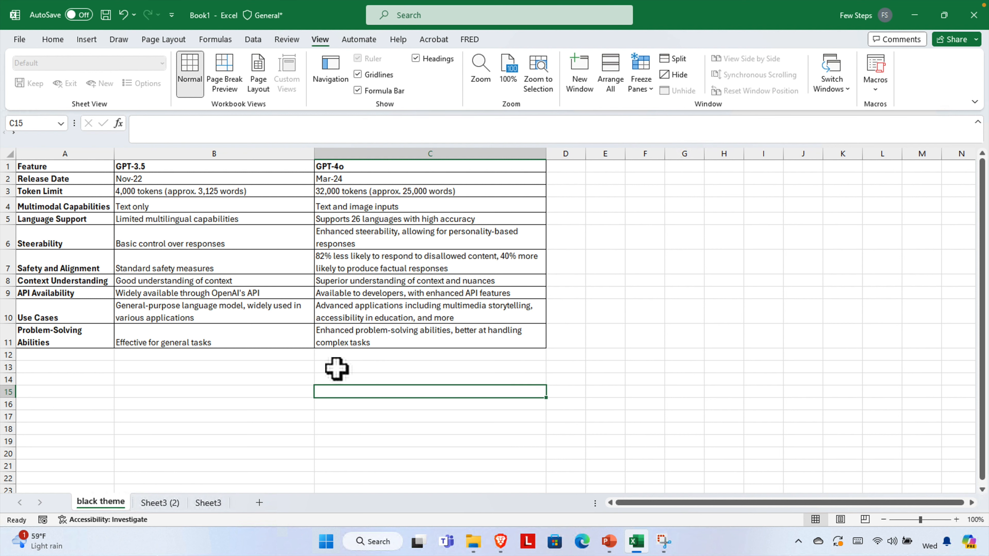
mouse_move(10, 157)
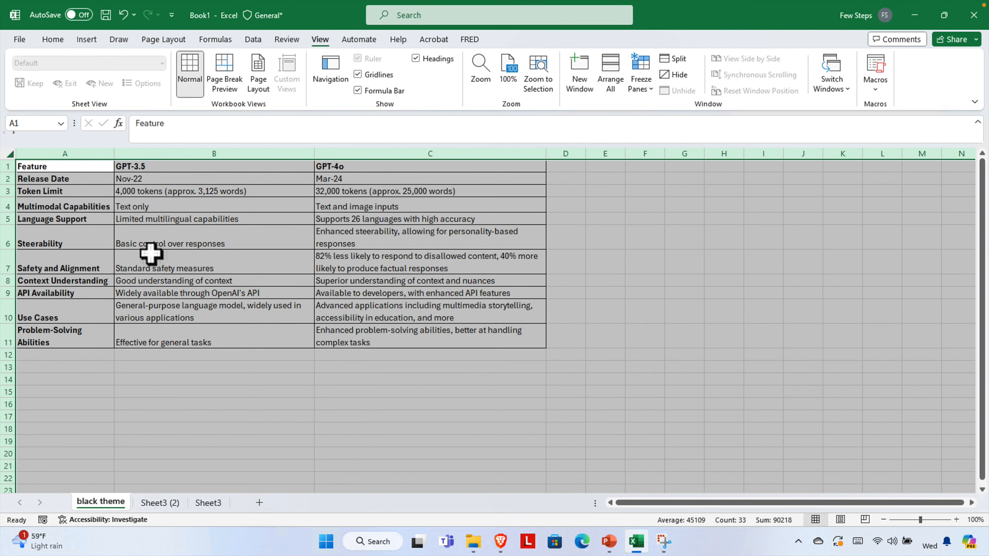
mouse_move(15, 161)
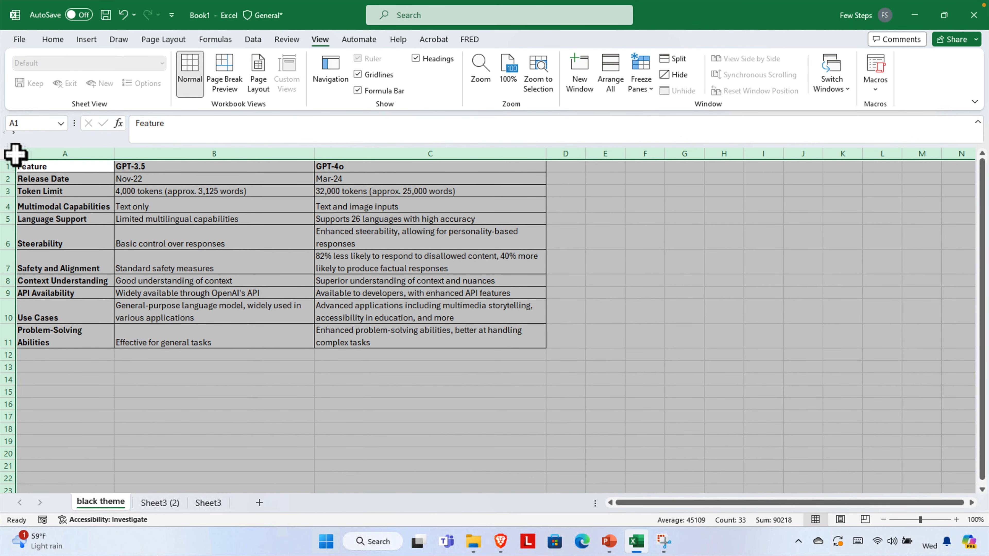
mouse_move(23, 161)
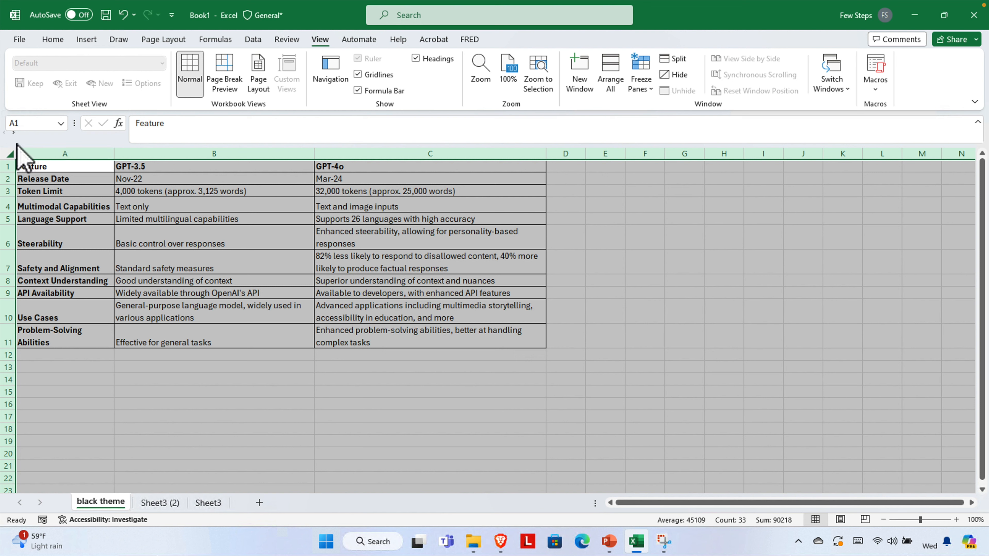
mouse_move(207, 273)
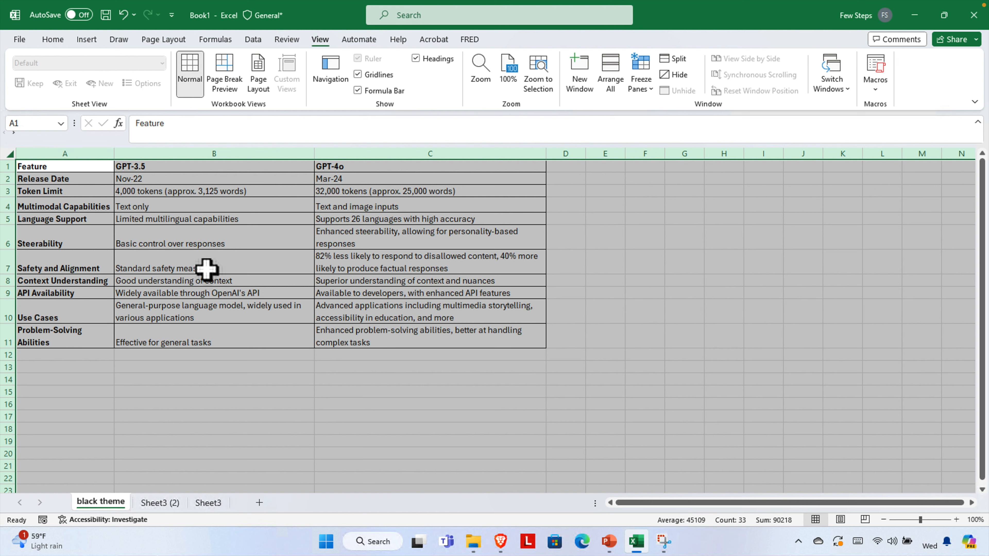
mouse_move(270, 321)
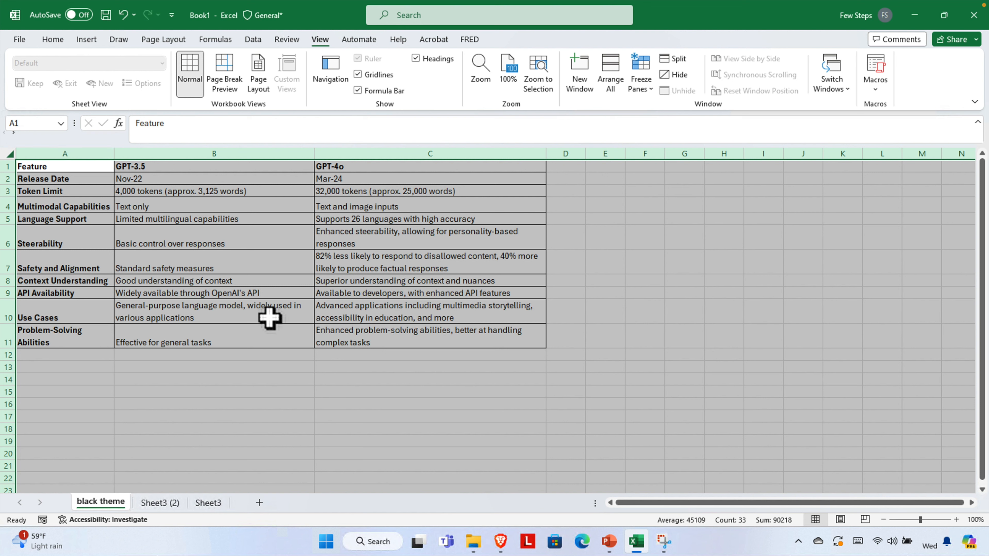
mouse_move(61, 47)
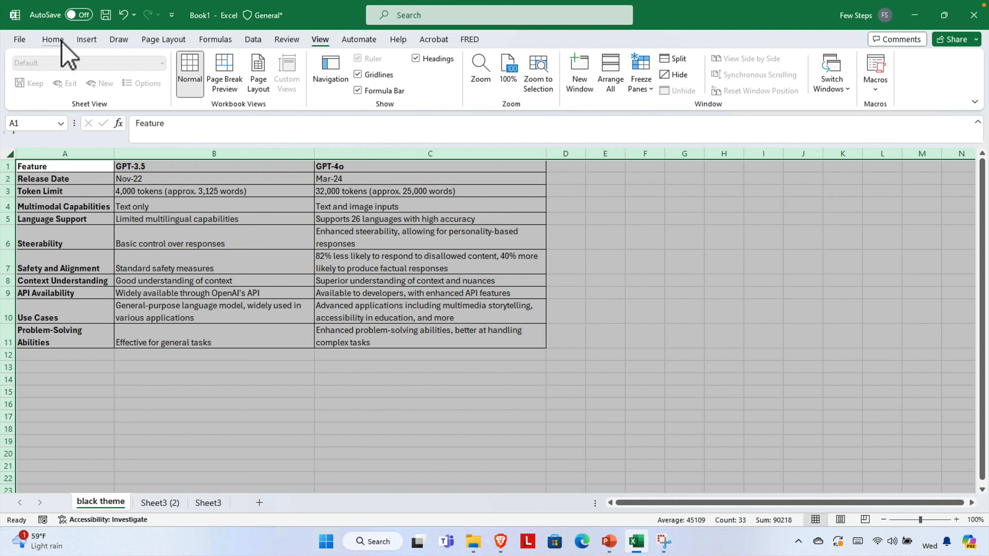
Fill all selected cells with Black from the Home tab's Theme Colors.
click(52, 40)
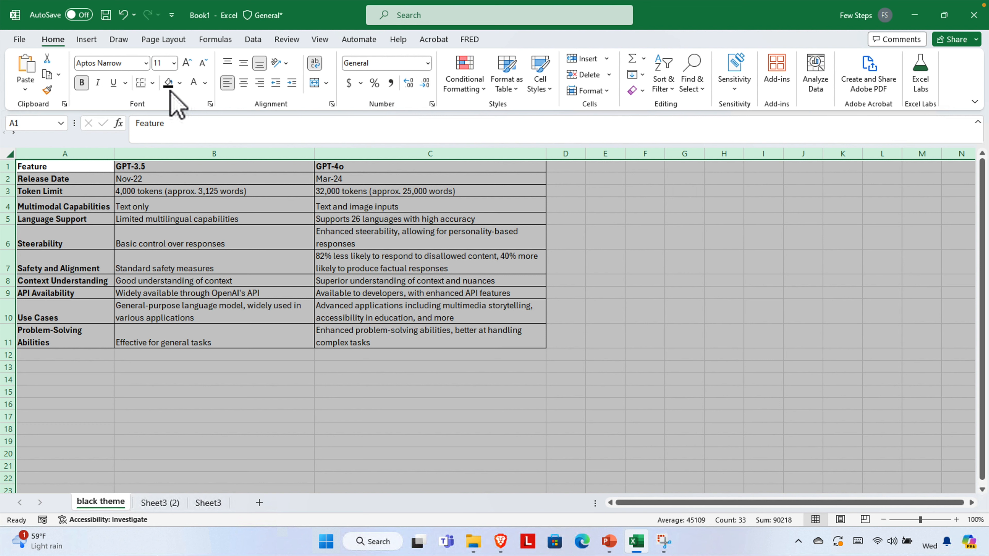
click(179, 83)
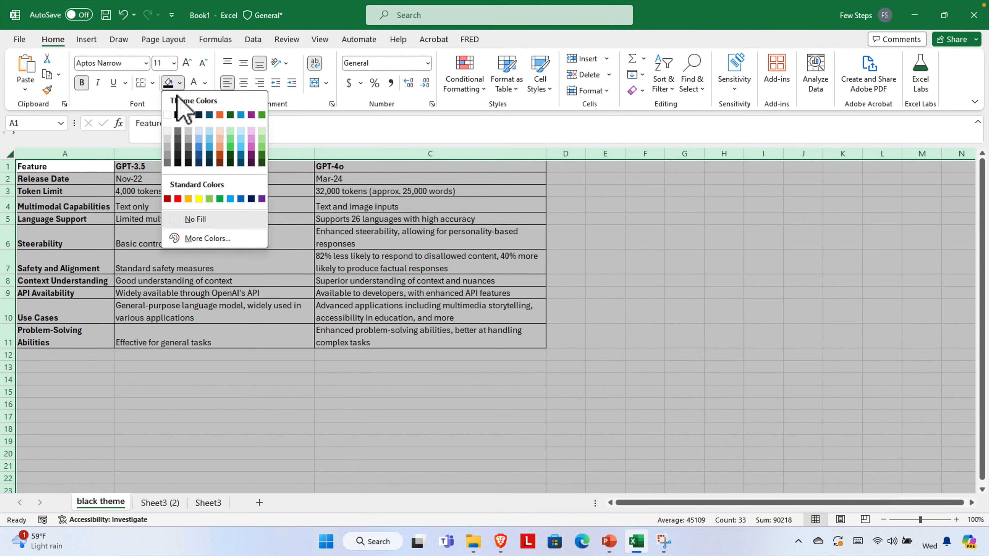
mouse_move(178, 115)
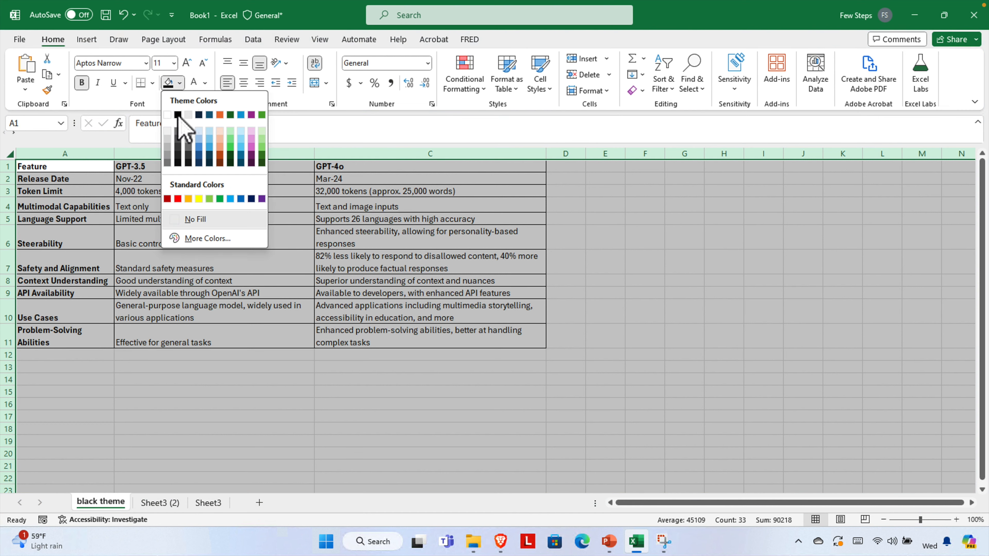
click(177, 116)
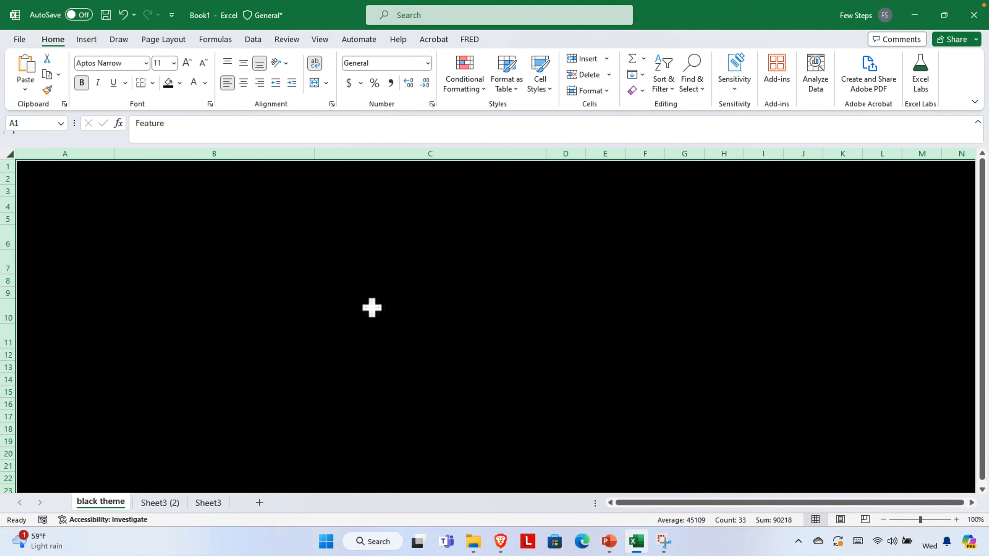
mouse_move(366, 303)
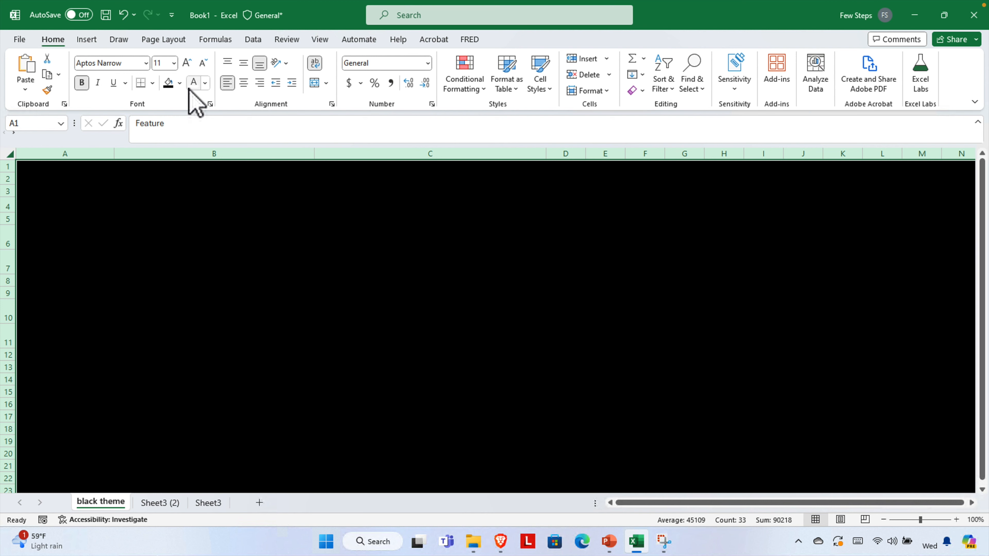
mouse_move(198, 98)
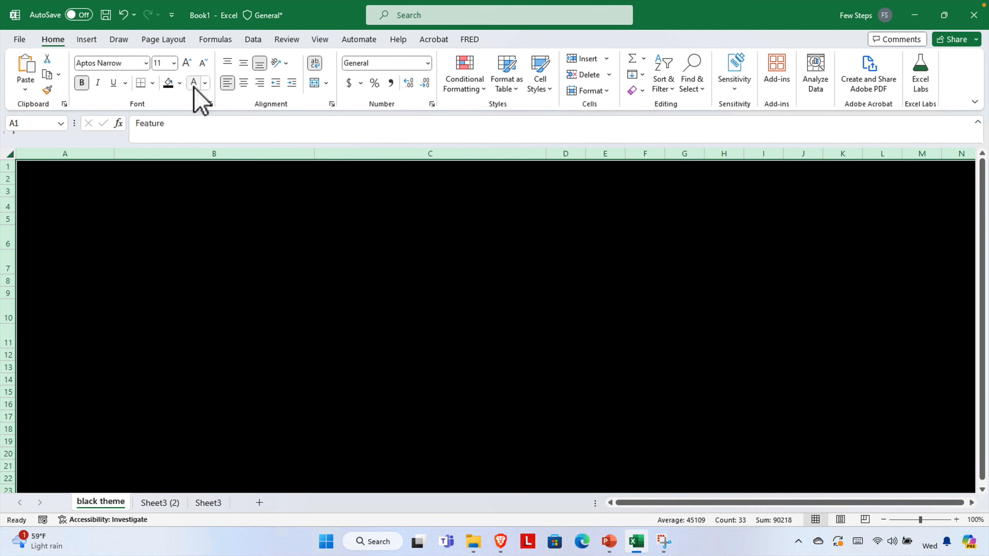
mouse_move(194, 83)
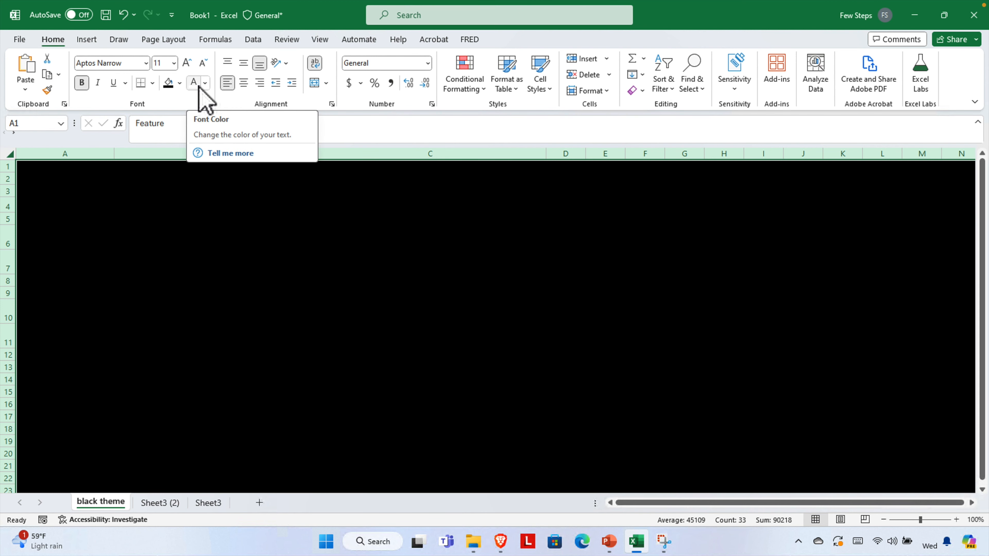
mouse_move(197, 97)
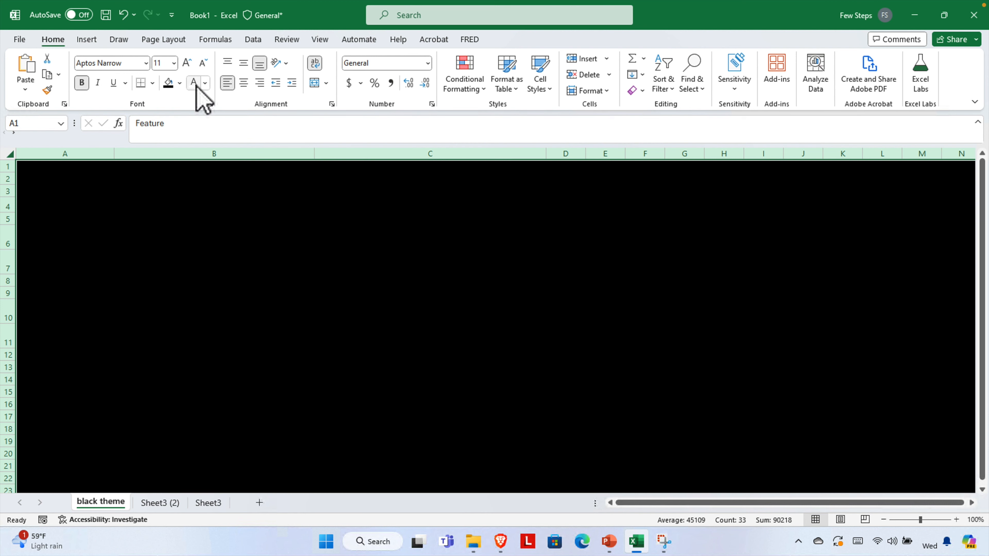
mouse_move(194, 82)
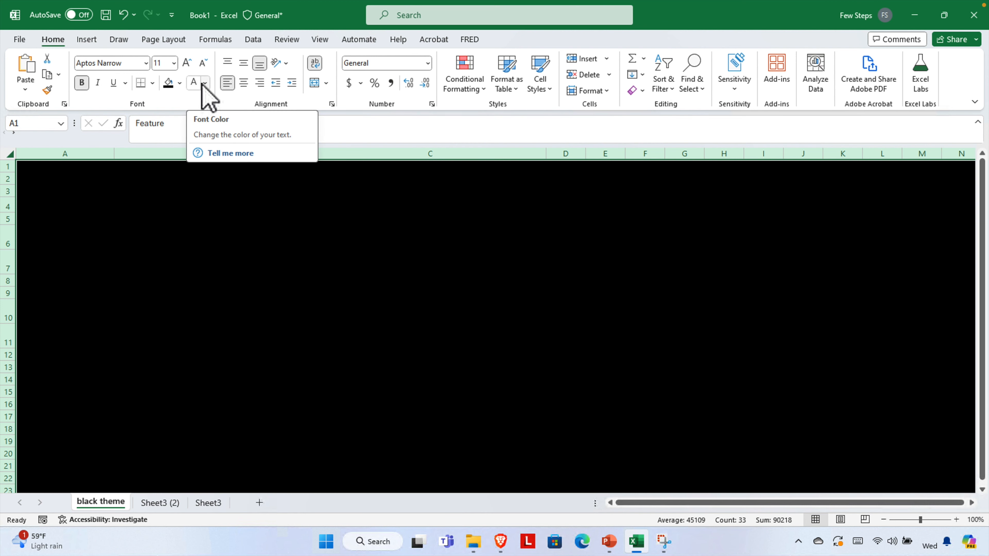
Apply white font colour to all cells so the table shows on black.
click(205, 83)
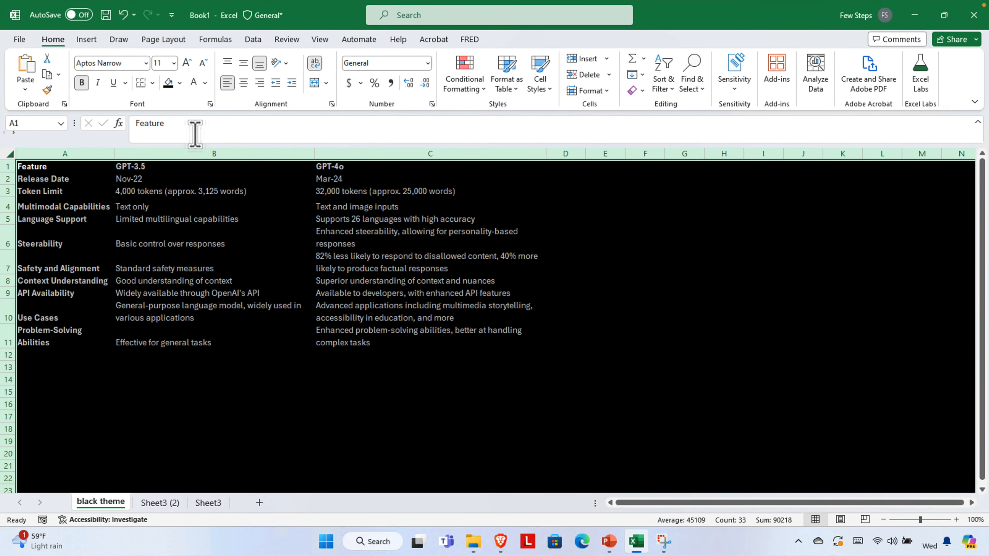
mouse_move(240, 398)
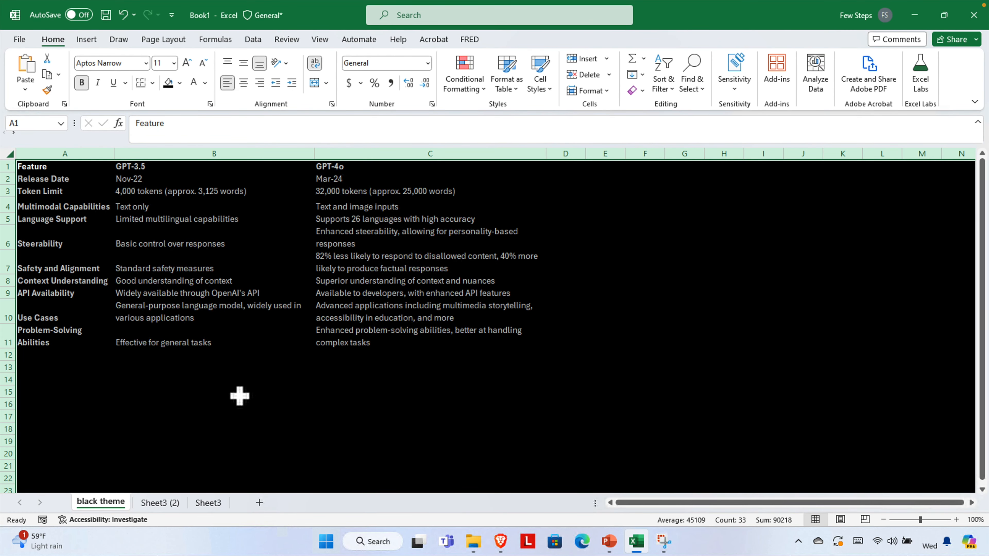
mouse_move(344, 371)
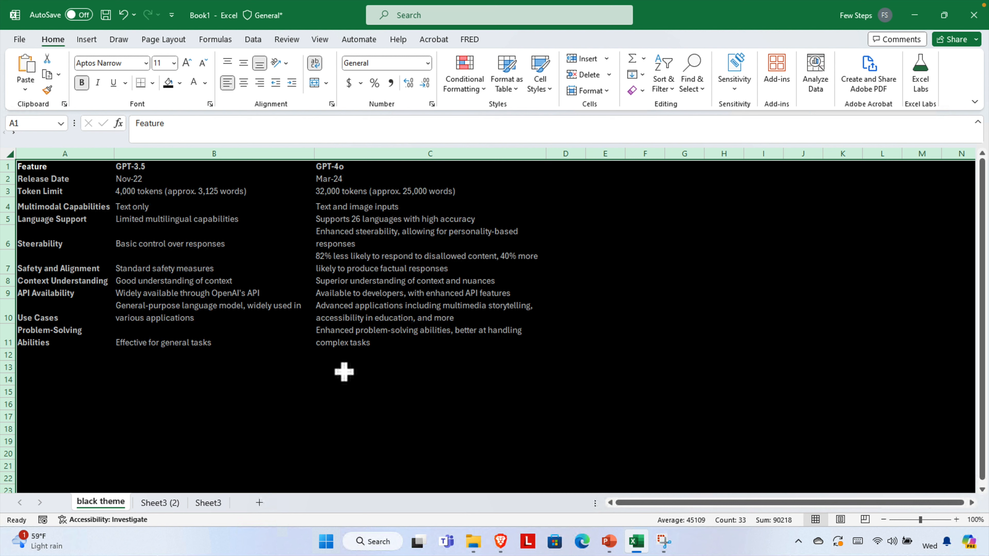
mouse_move(342, 331)
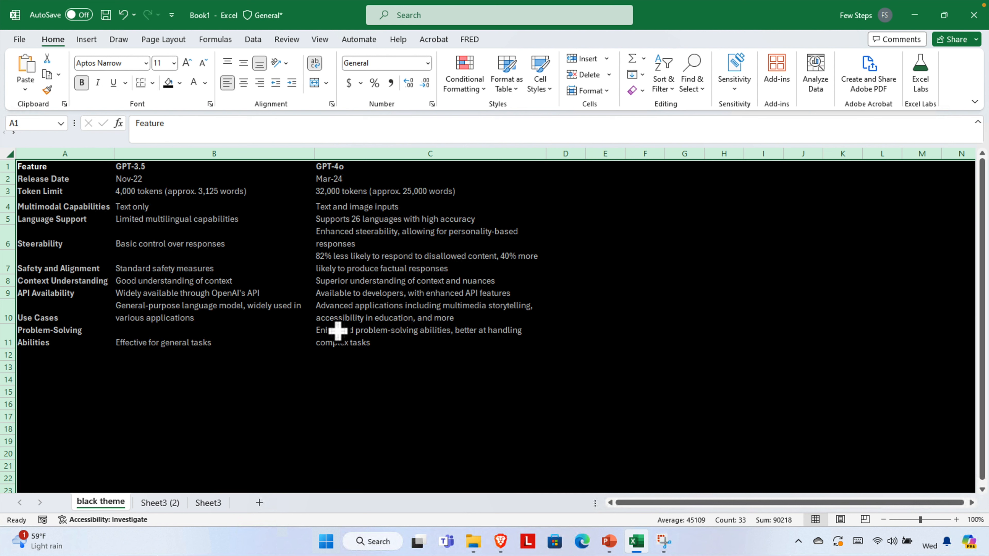
mouse_move(381, 285)
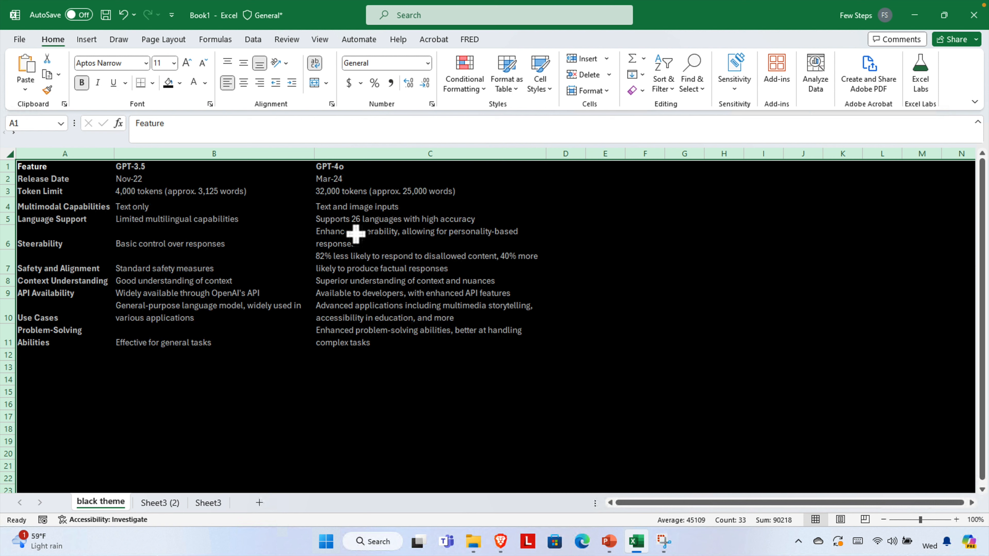
Turn off Gridlines on the View tab and deselect to review the solid black sheet.
click(320, 39)
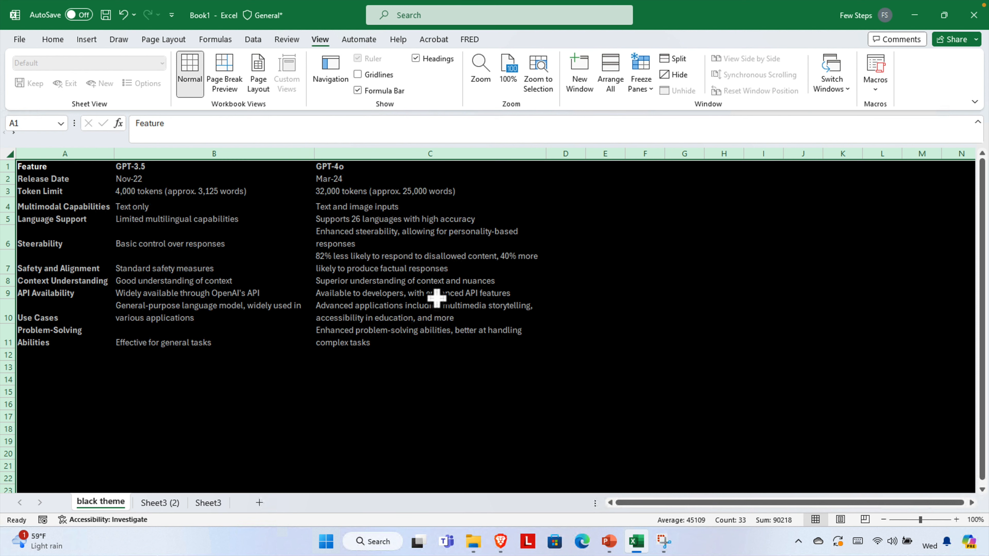
click(421, 362)
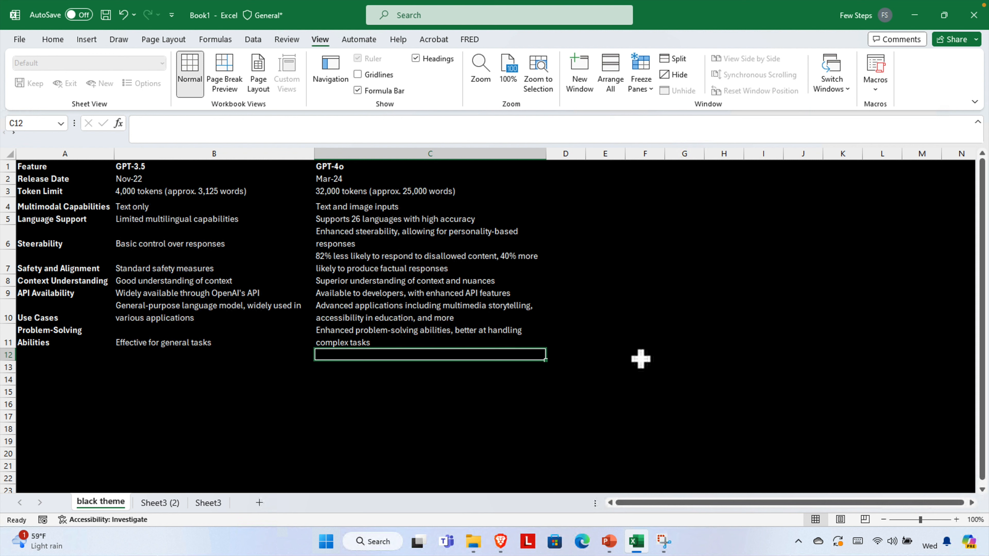
click(424, 411)
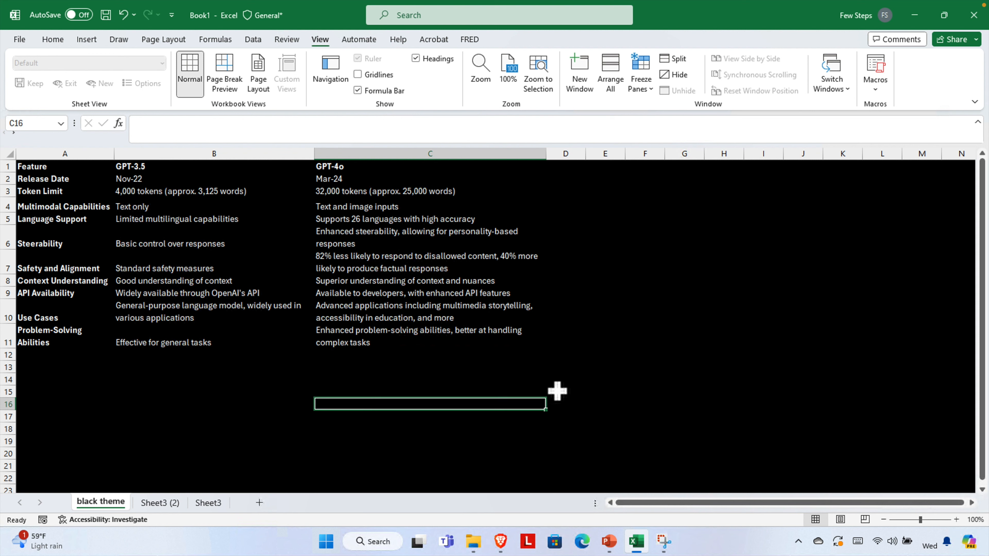